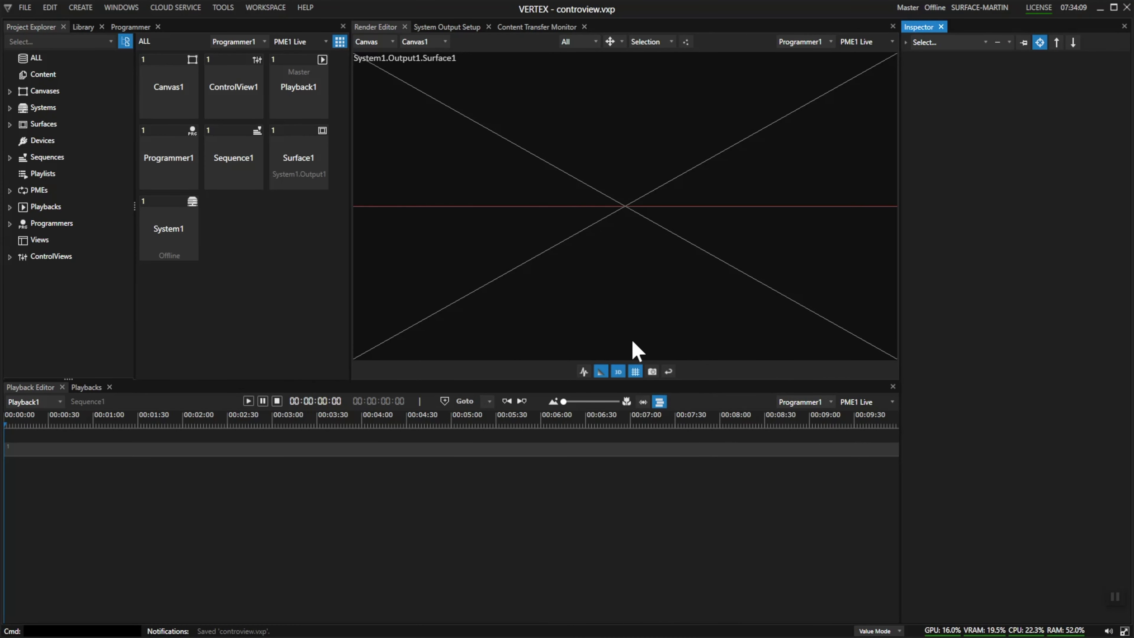
Bring up the Script Editor from the Windows menu as a new, empty tab
{"action": "left_click", "coordinate": [121, 8]}
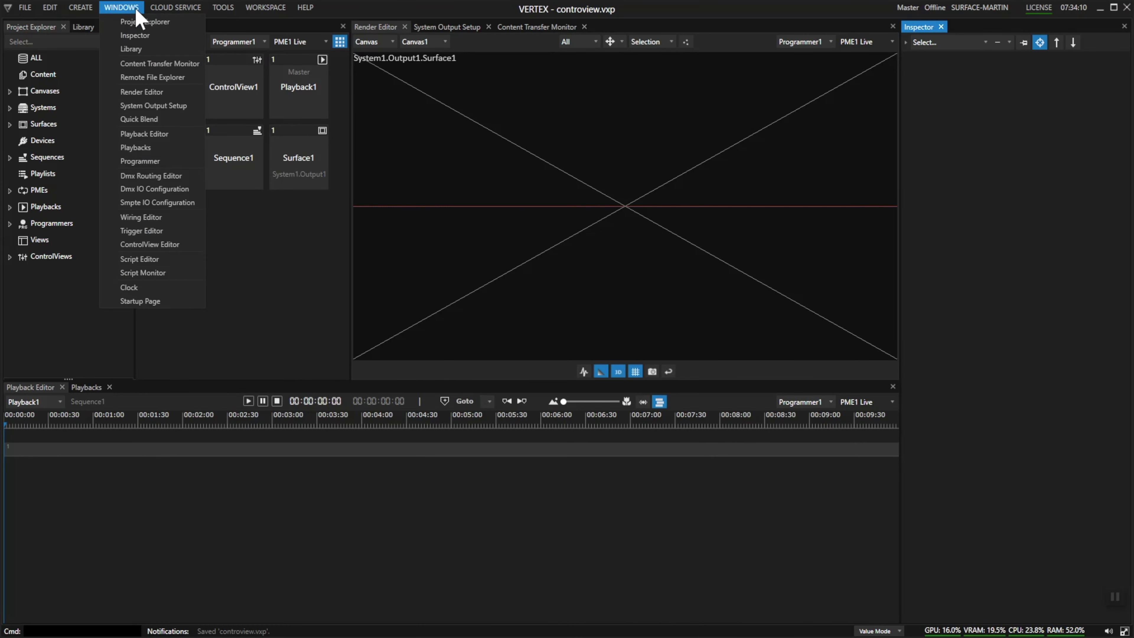
{"action": "left_click", "coordinate": [139, 258]}
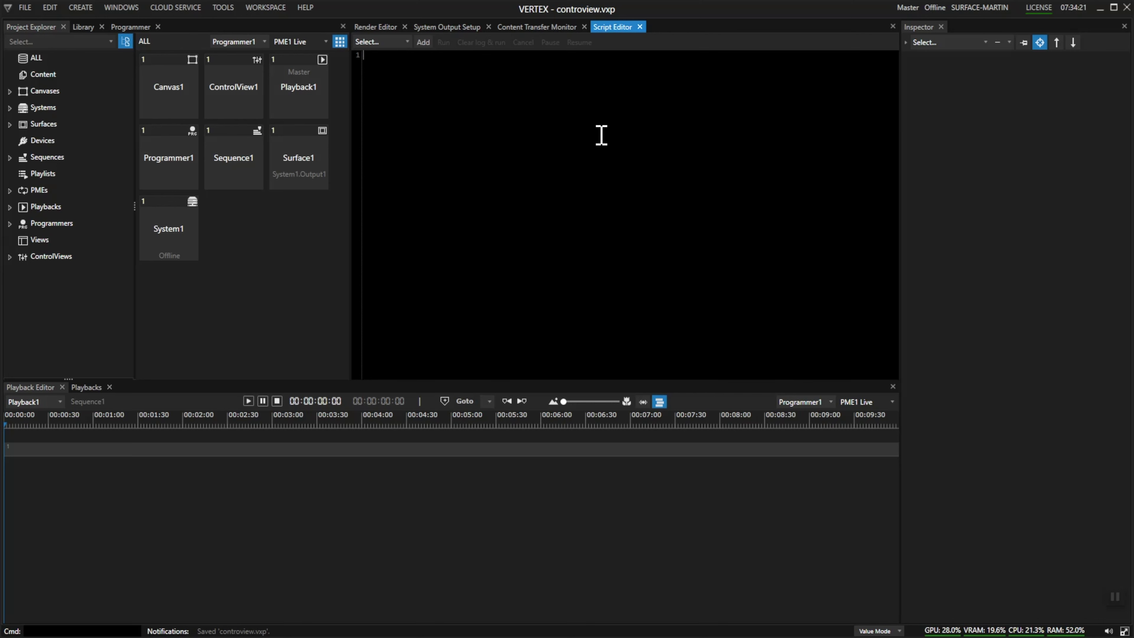
{"action": "mouse_move", "coordinate": [513, 88]}
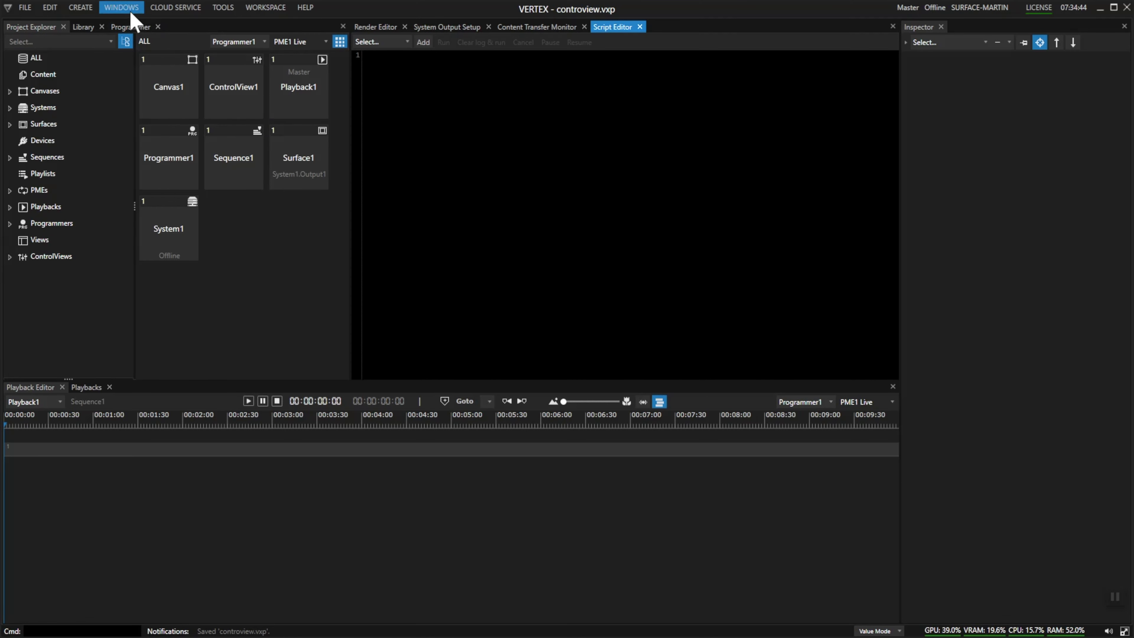
Bring up the ControlView Editor and add a new button, Control1, to ControlView1
{"action": "left_click", "coordinate": [120, 7]}
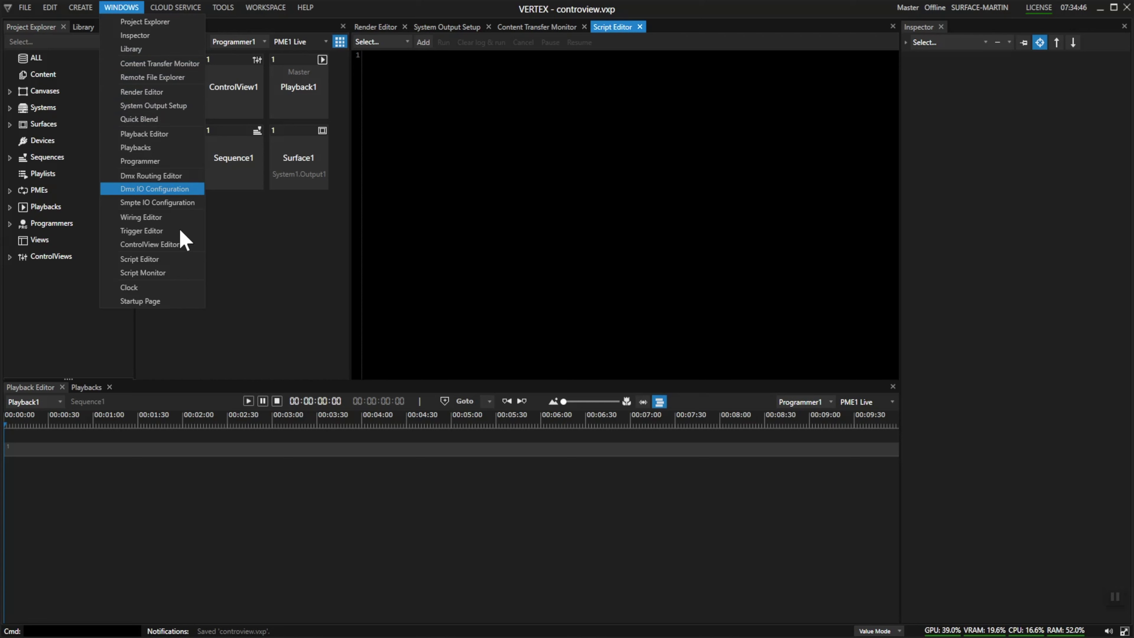
{"action": "left_click", "coordinate": [150, 244]}
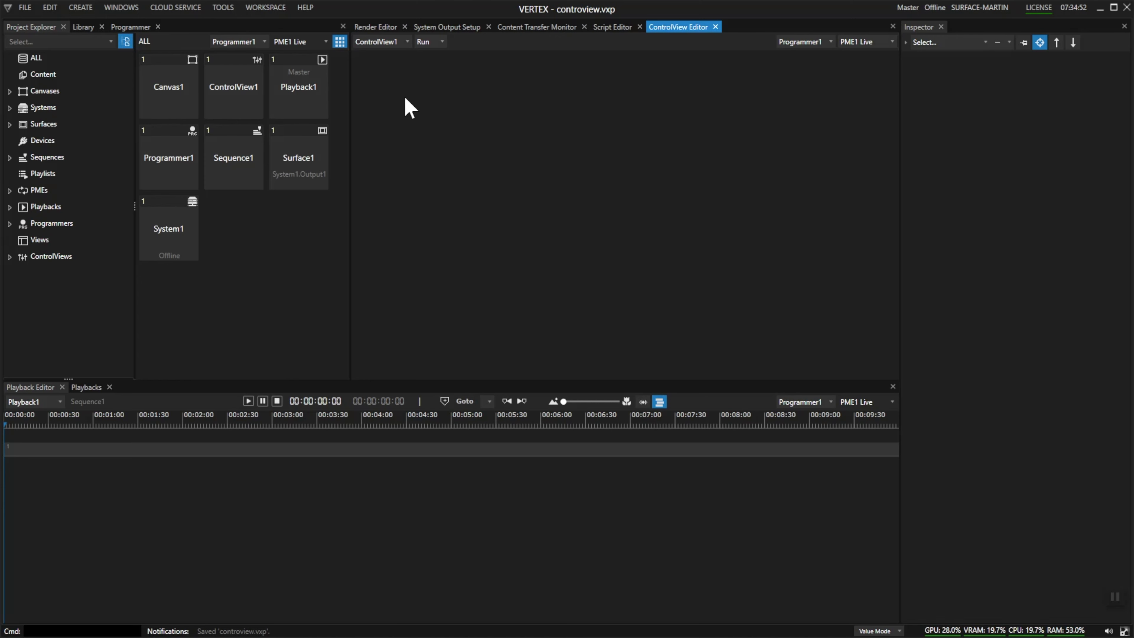
{"action": "right_click", "coordinate": [409, 106]}
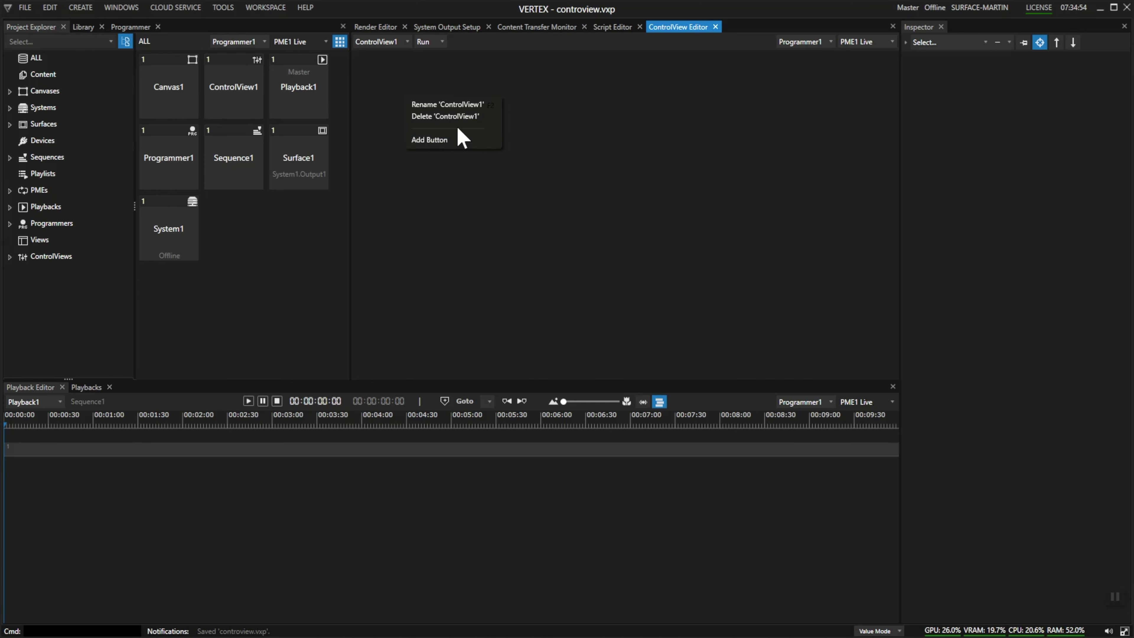
{"action": "mouse_move", "coordinate": [435, 157]}
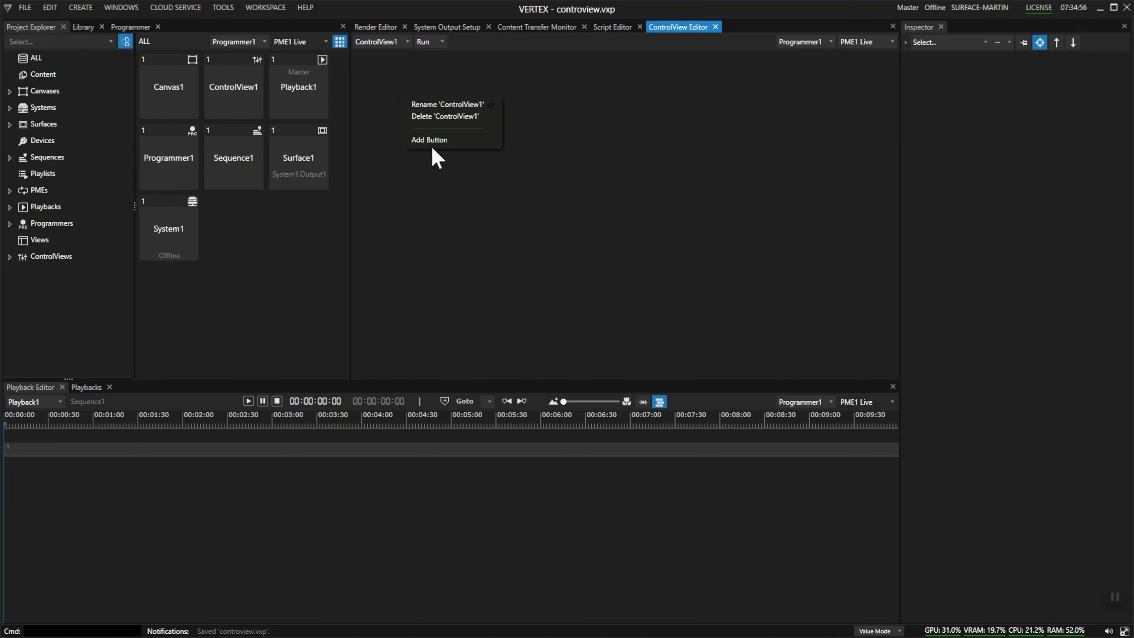
{"action": "mouse_move", "coordinate": [429, 139]}
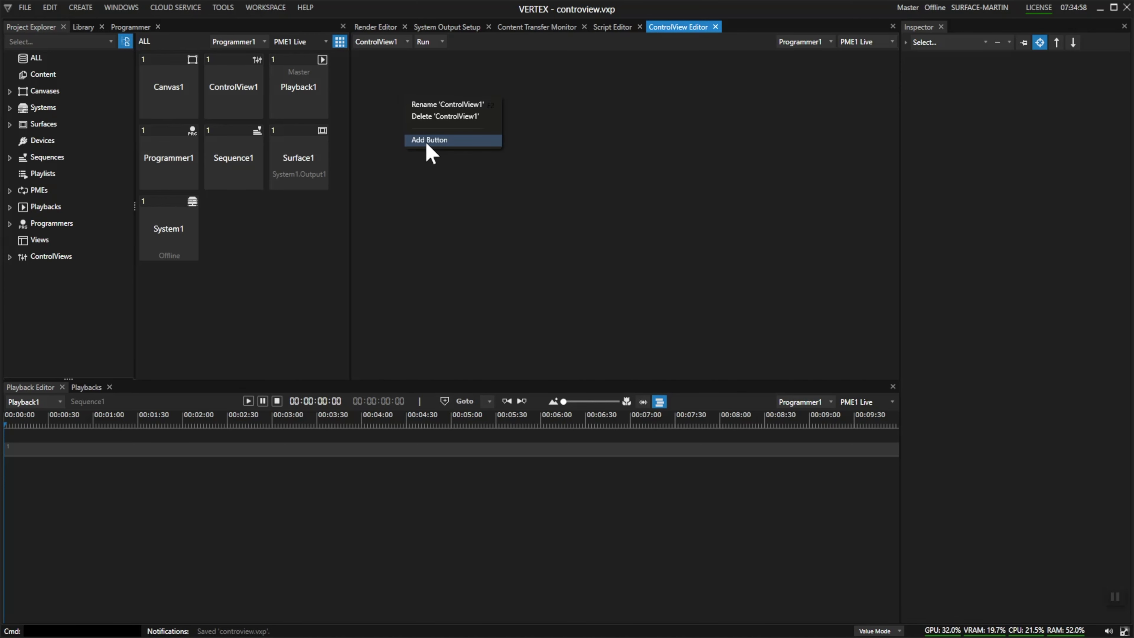
{"action": "left_click", "coordinate": [429, 140]}
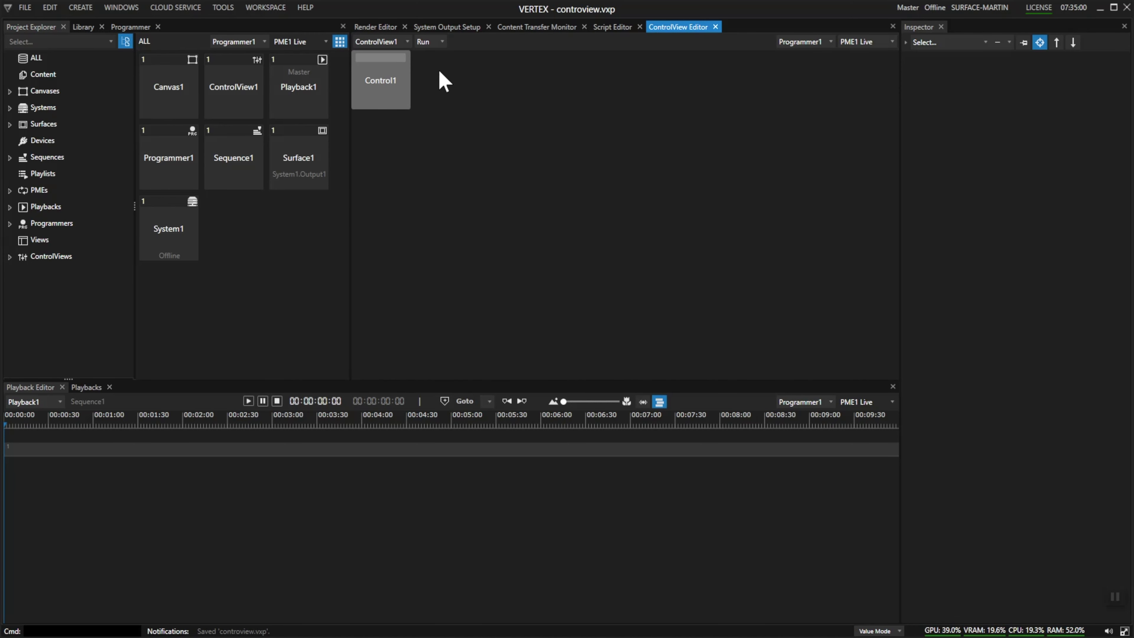
In edit mode give Control1 the script code Playback1.Play, then return ControlView1 to run mode
{"action": "left_click", "coordinate": [427, 41]}
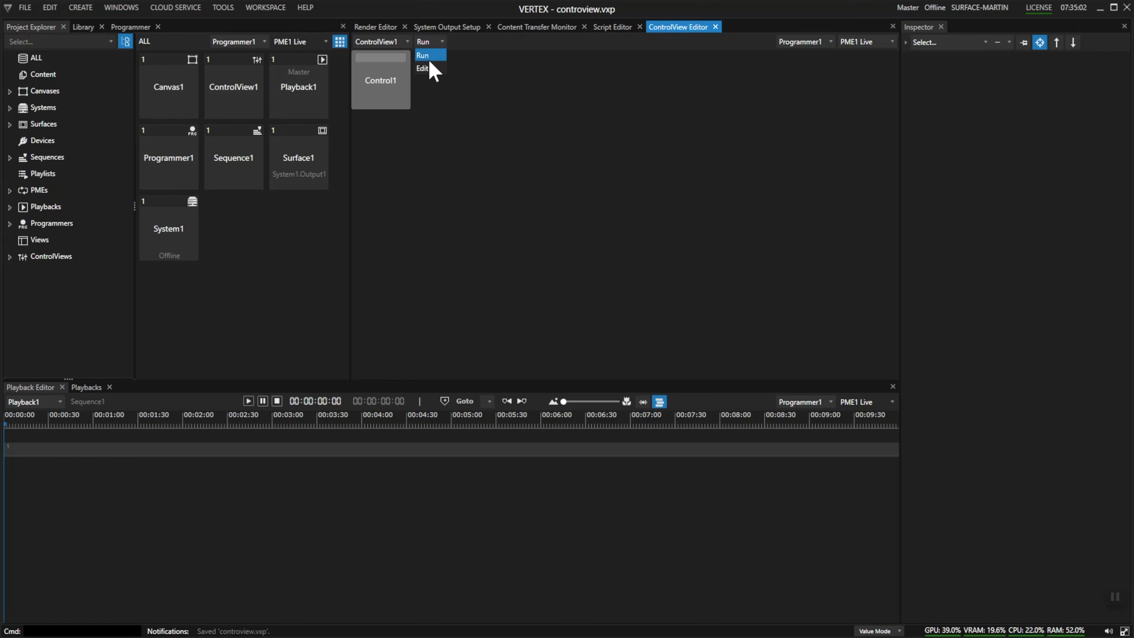
{"action": "left_click", "coordinate": [422, 68]}
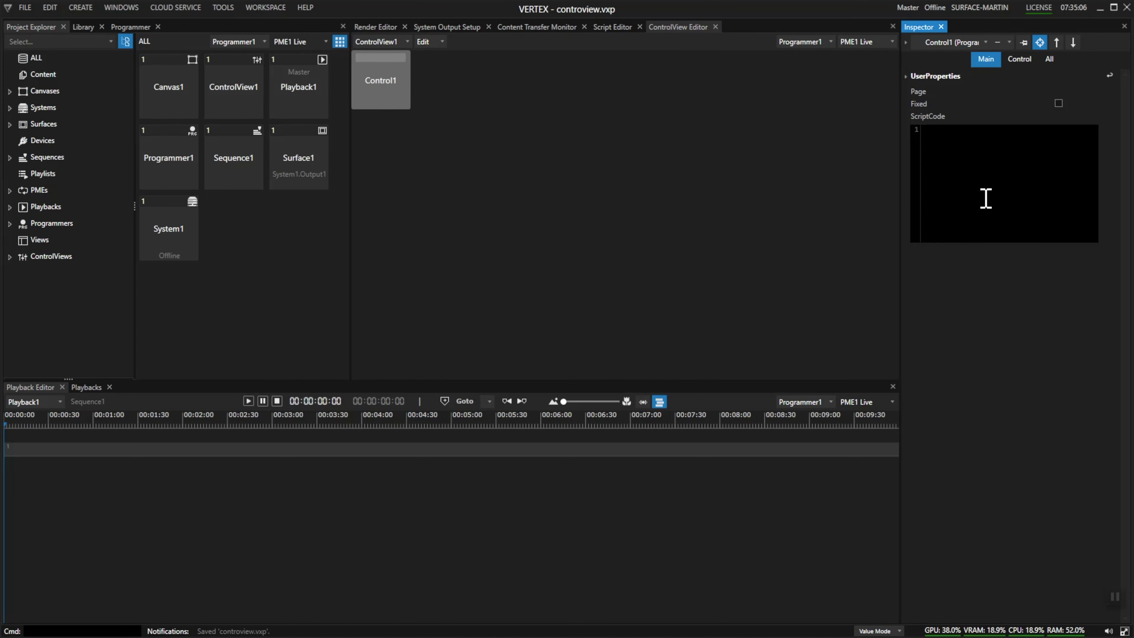
{"action": "type", "text": "P"}
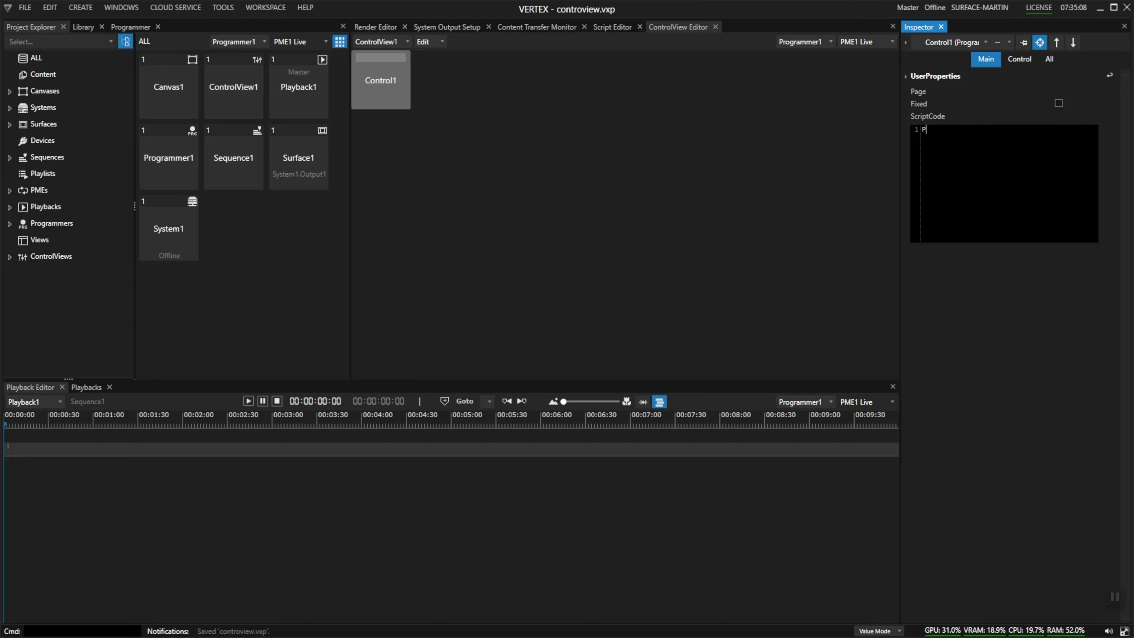
{"action": "type", "text": "layback1.Play"}
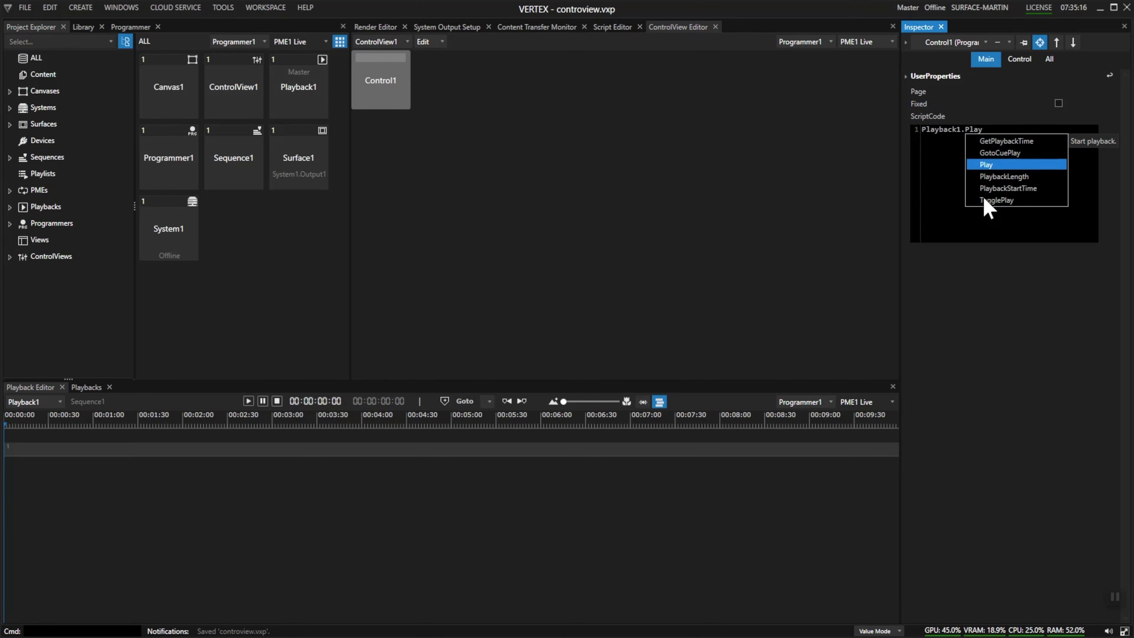
{"action": "left_click", "coordinate": [984, 164]}
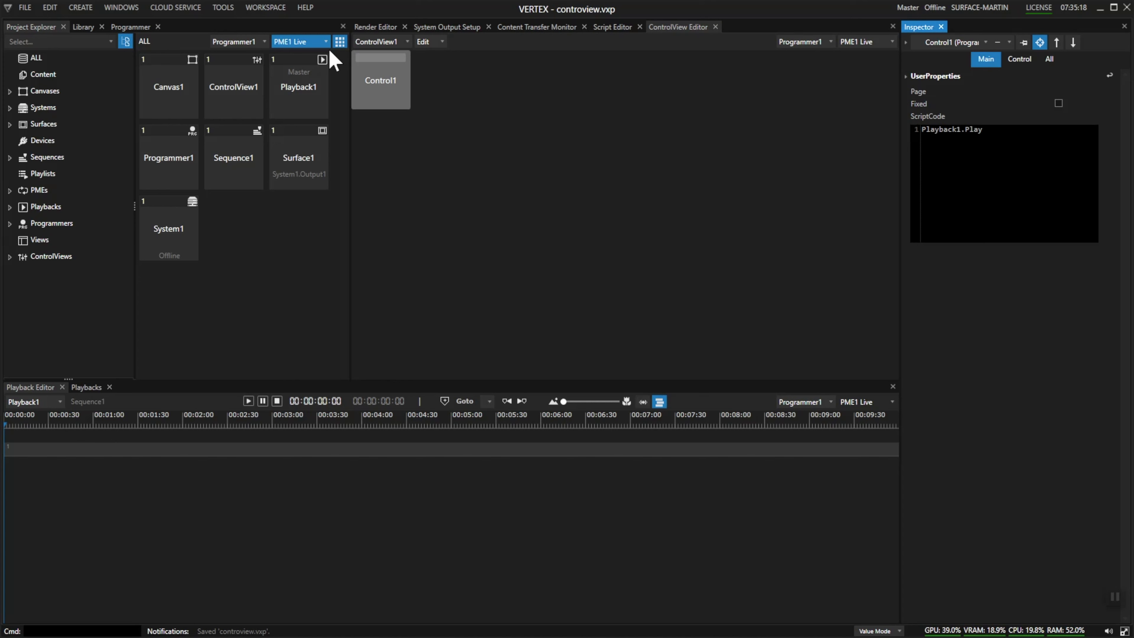
{"action": "left_click", "coordinate": [442, 42]}
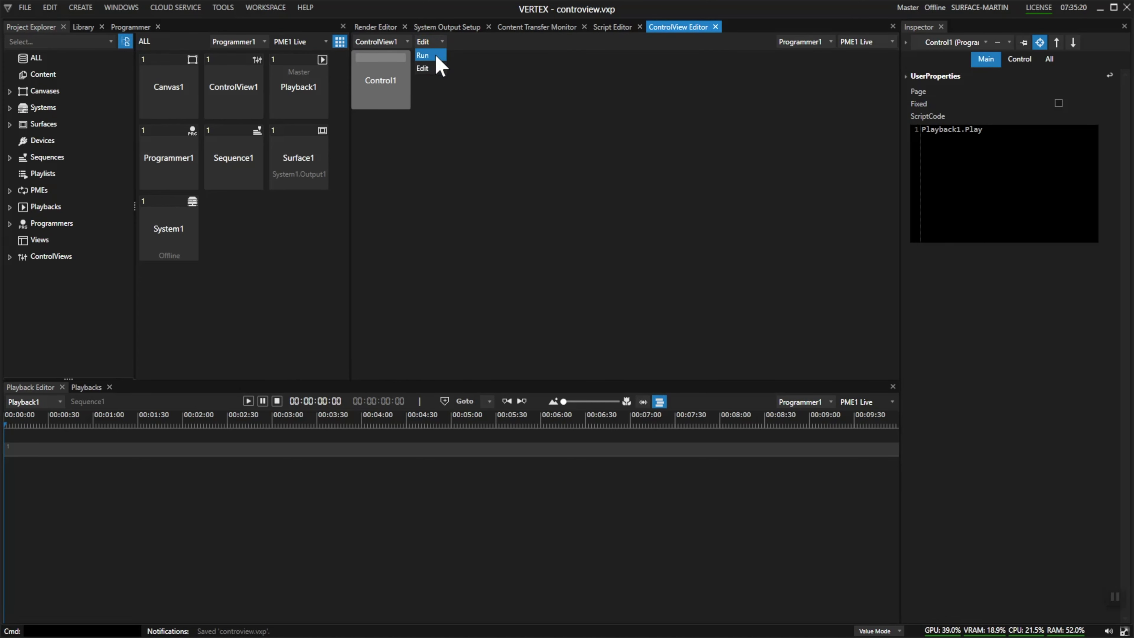
{"action": "left_click", "coordinate": [422, 56]}
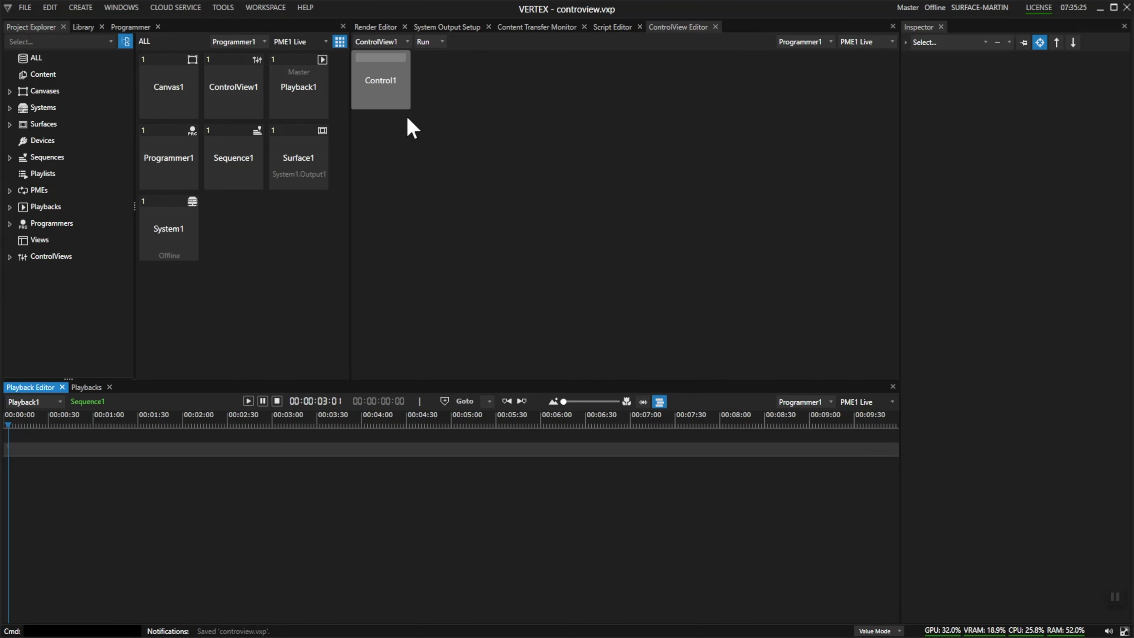
Rename the Control1 button to Play
{"action": "right_click", "coordinate": [380, 79]}
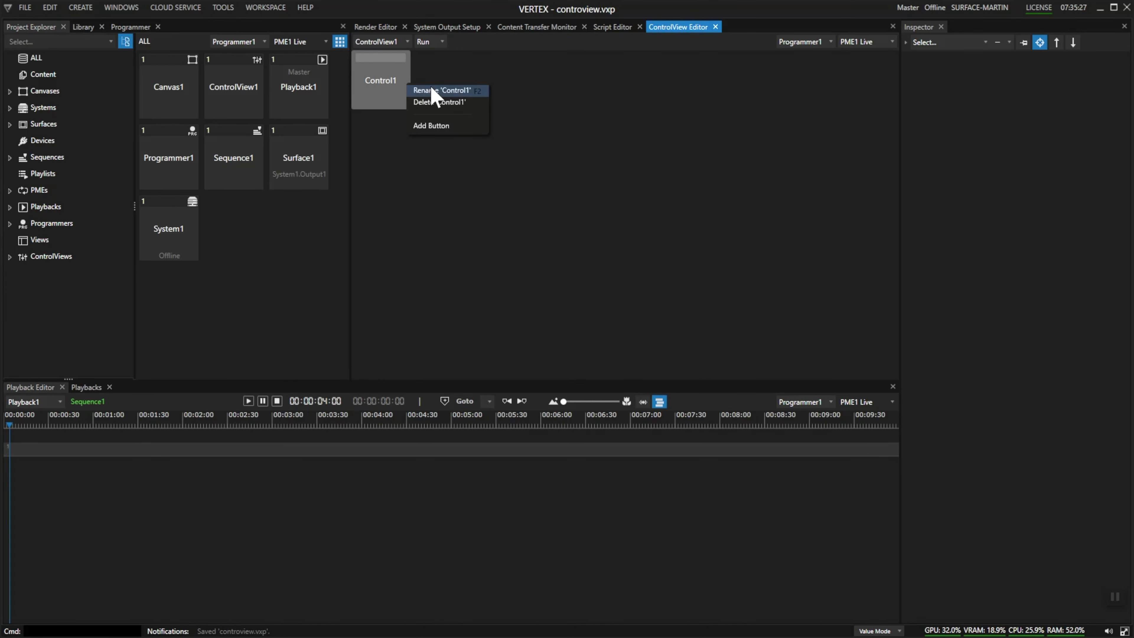
{"action": "left_click", "coordinate": [441, 90]}
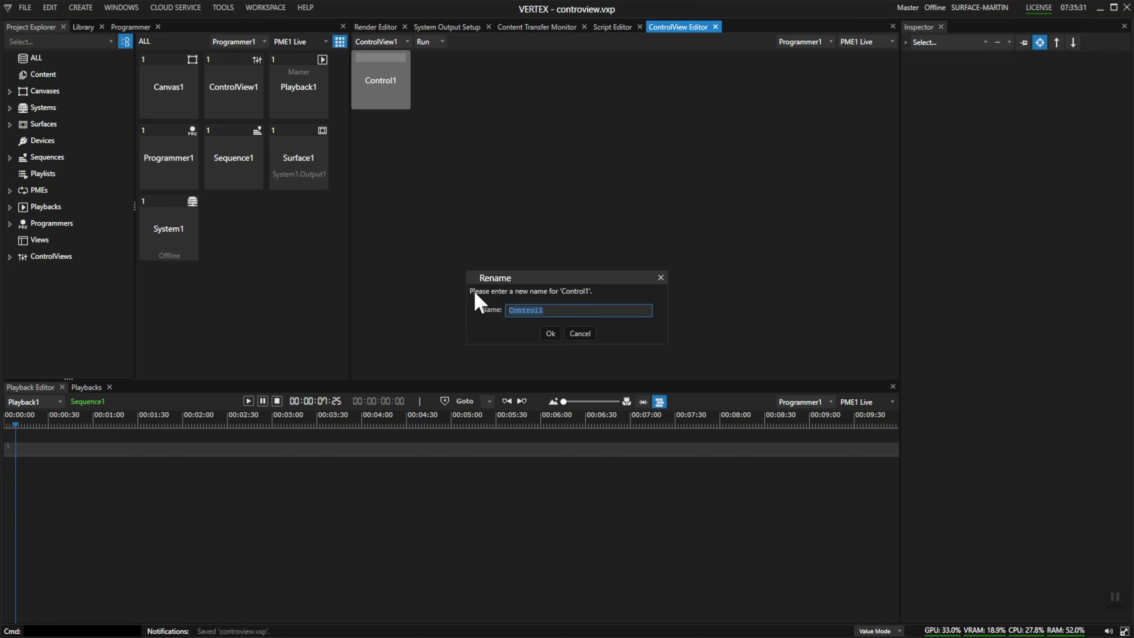
{"action": "type", "text": "B"}
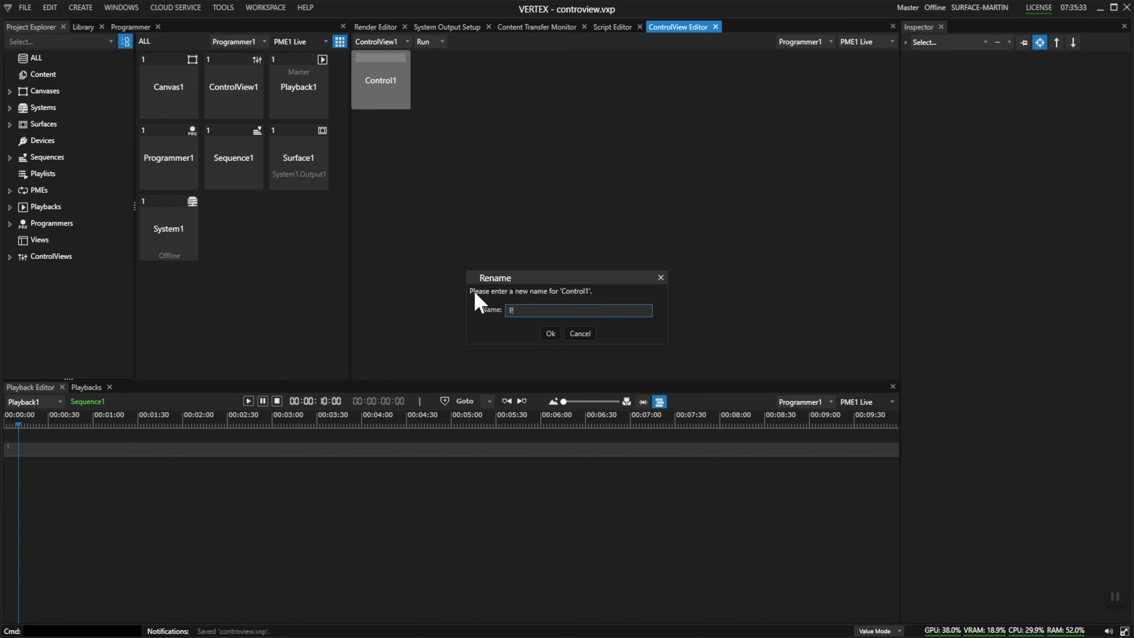
{"action": "left_click", "coordinate": [549, 333]}
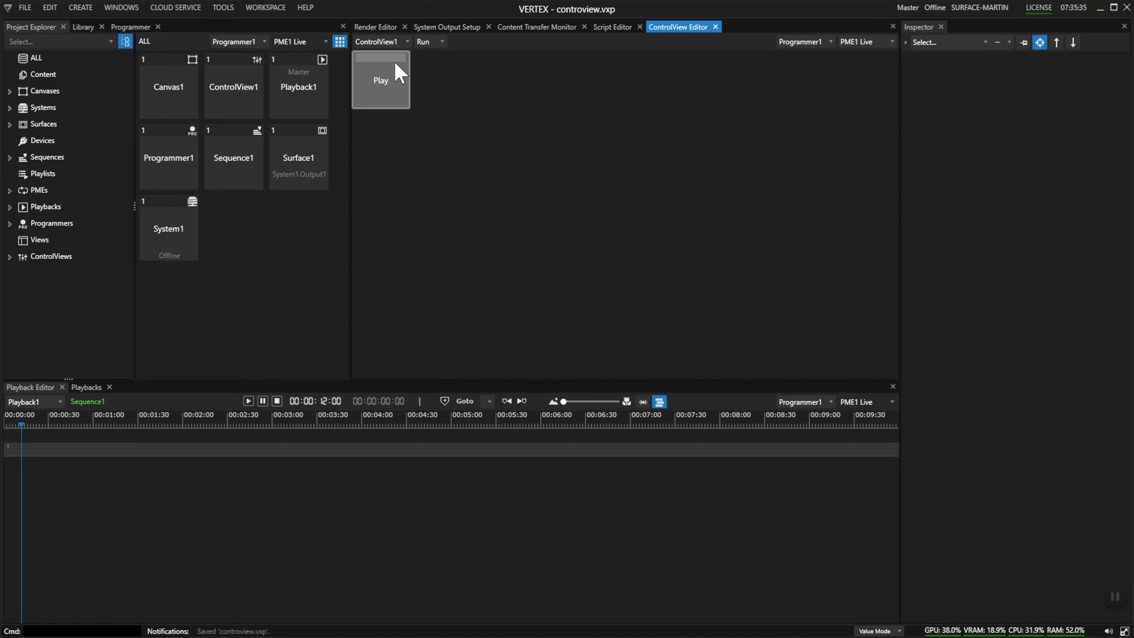